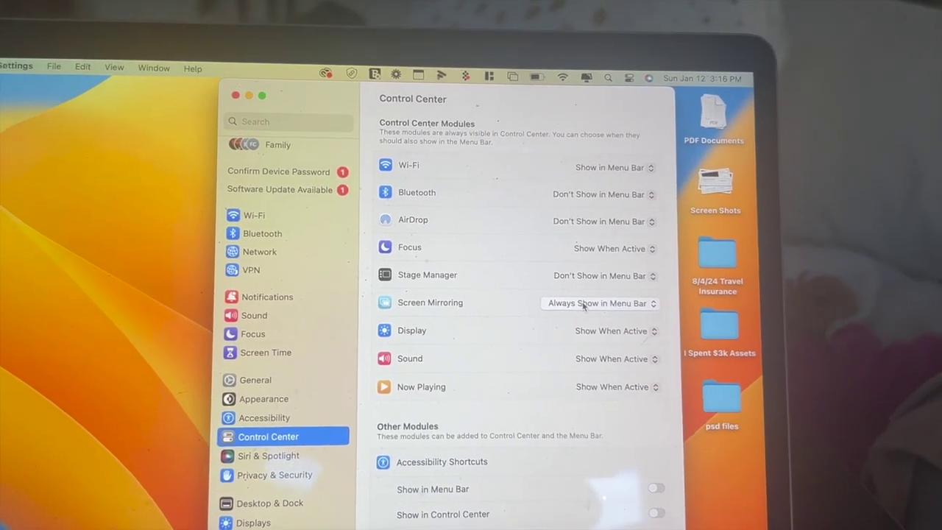
- Show the Screen Mirroring menu bar options, with Always Show in Menu Bar checked
{"action": "left_click", "coordinate": [599, 303]}
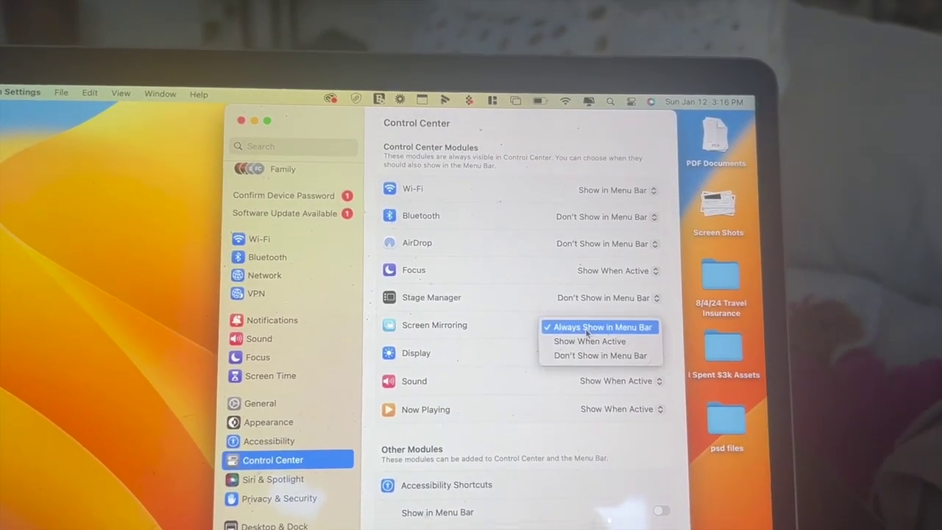